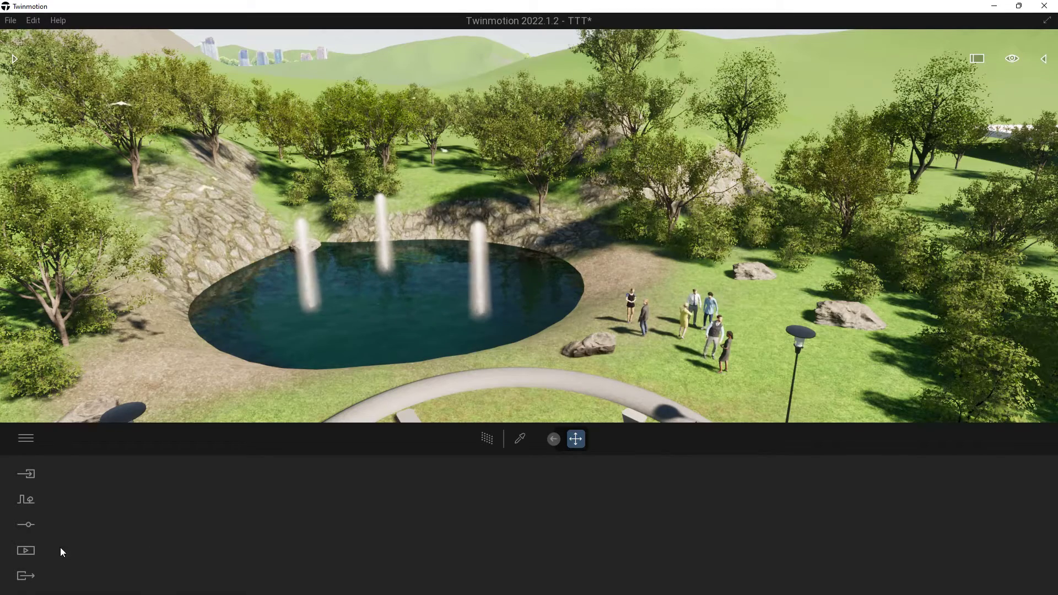
# - Show the Media categories from the left dock while viewing the pond at ground level
pyautogui.click(25, 551)
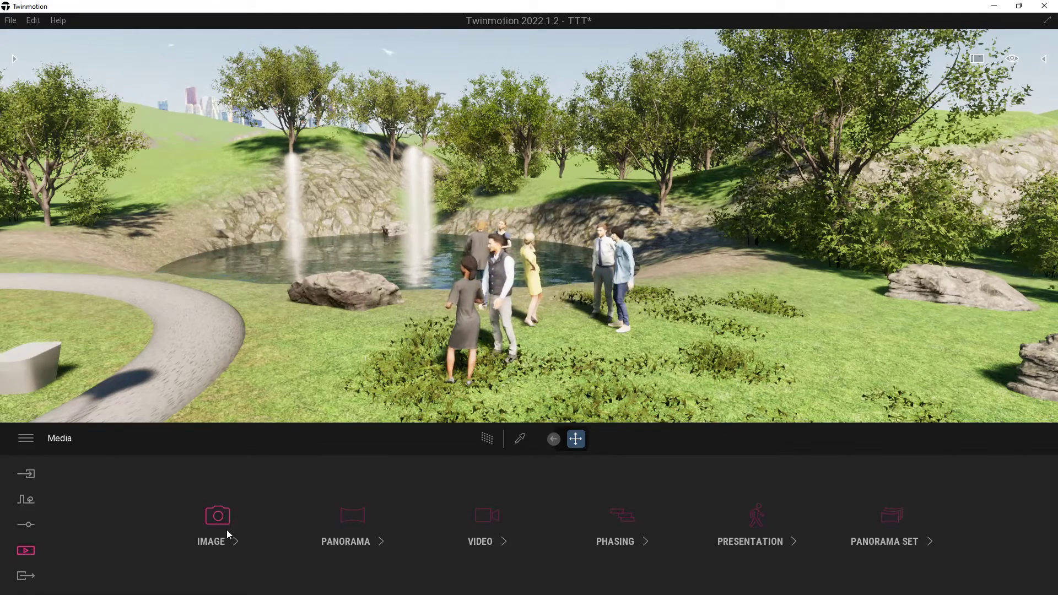
pyautogui.moveTo(217, 527)
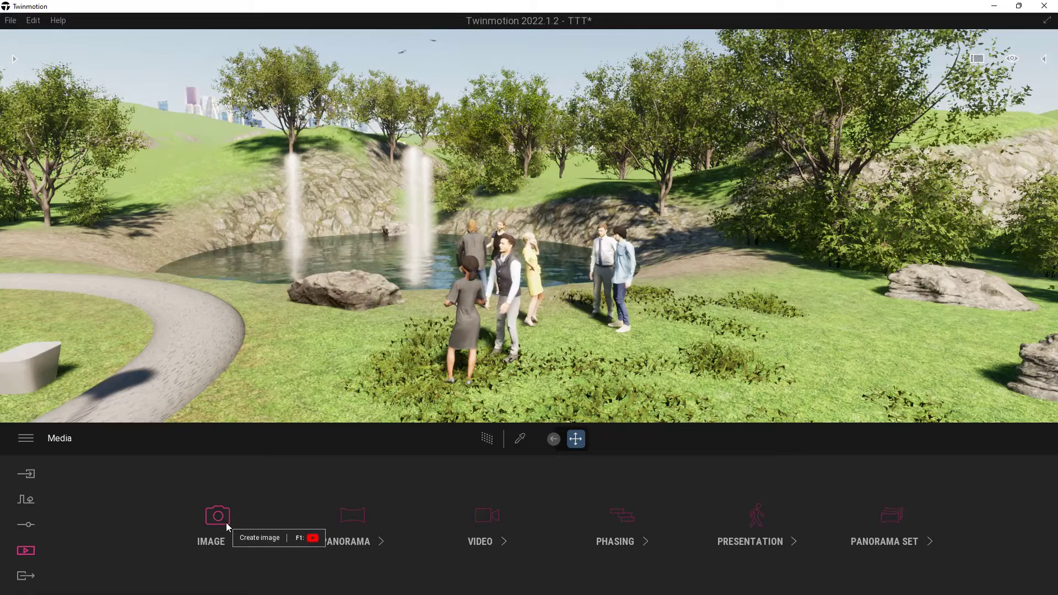
# - Capture the ground-level pond view as a new saved image named 'Pond' and leave media mode
pyautogui.click(217, 516)
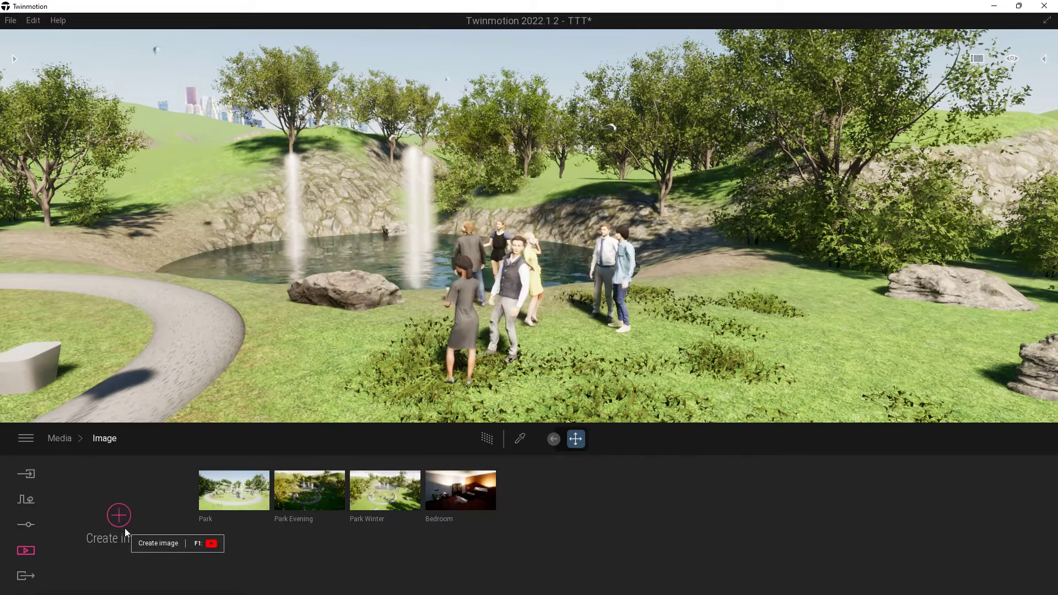
pyautogui.click(117, 516)
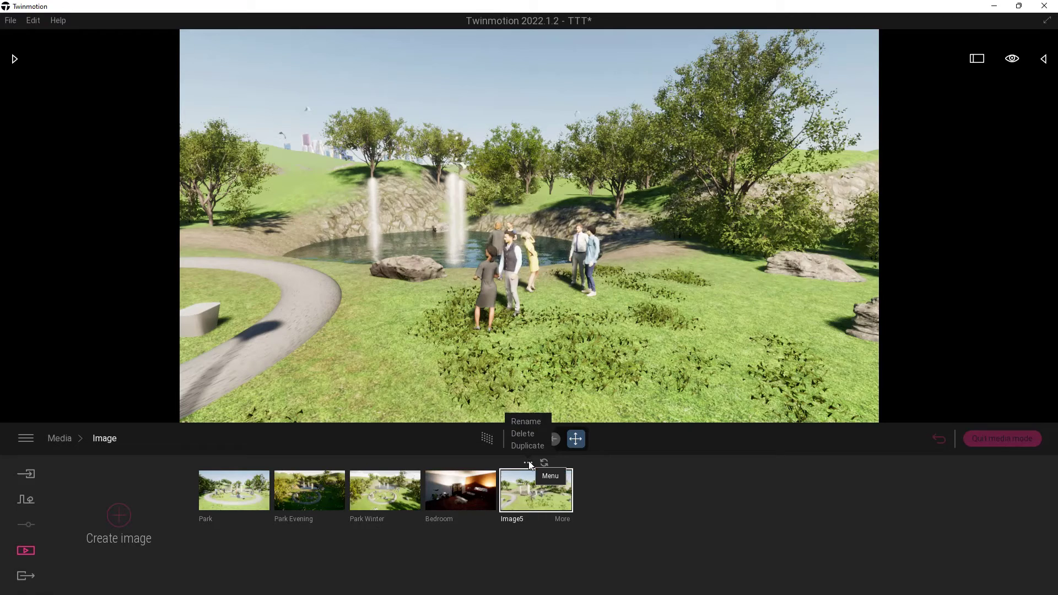
pyautogui.click(525, 421)
pyautogui.write('Pond')
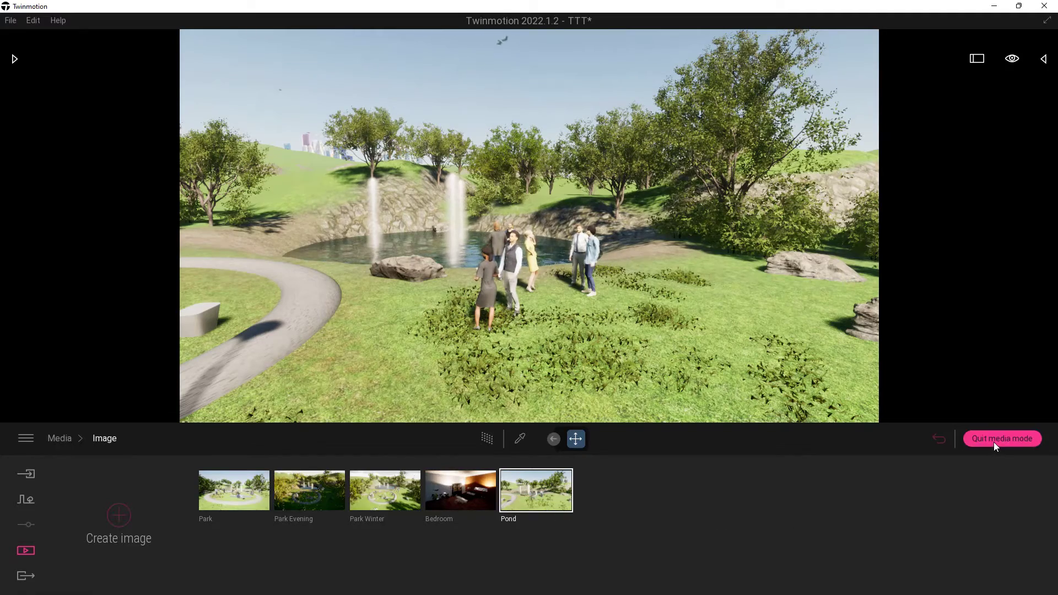
pyautogui.click(1002, 438)
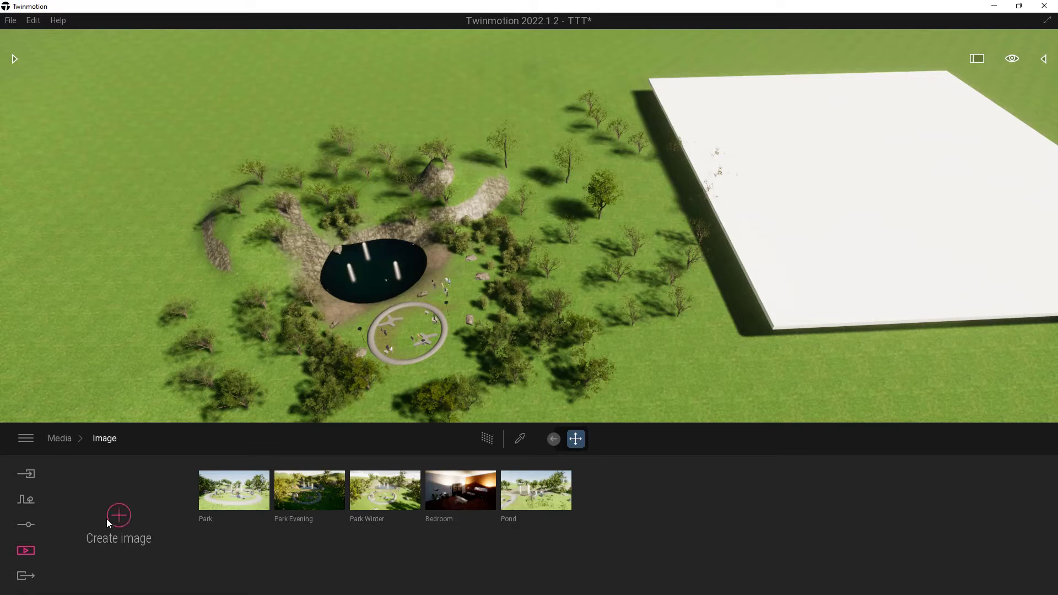
# - Capture the overhead park view as a second saved image, Image6, and leave media mode
pyautogui.click(117, 516)
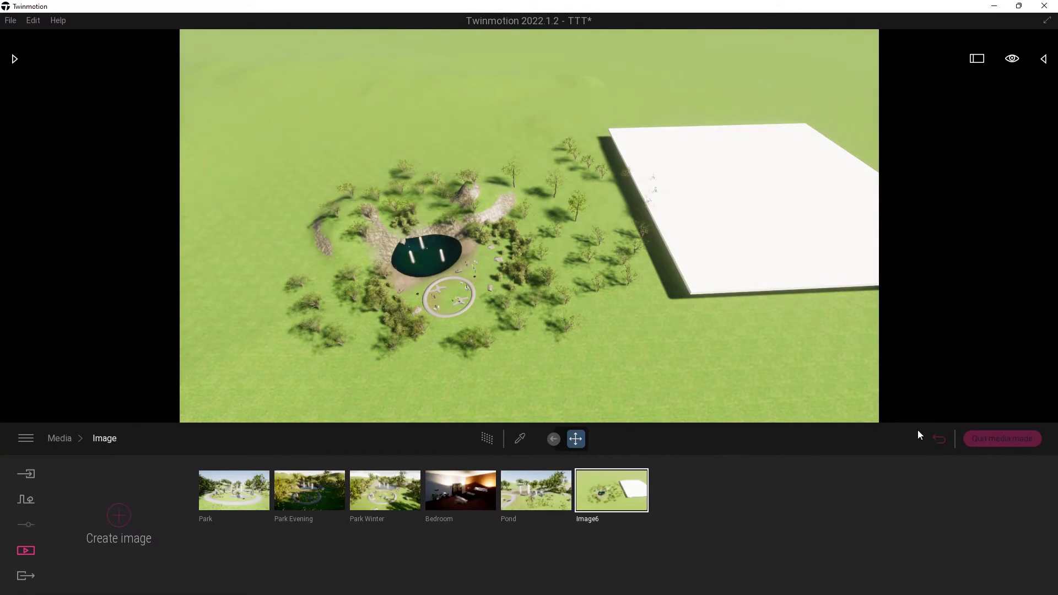
pyautogui.click(25, 498)
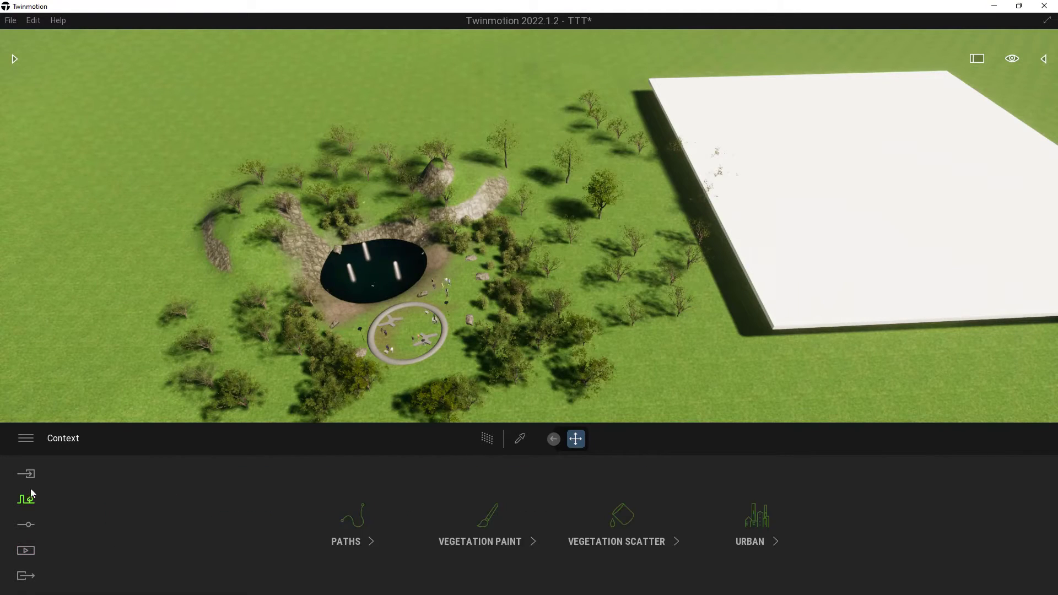
# - Browse the Context tools near the rock close-up, then return to the saved images list
pyautogui.click(26, 473)
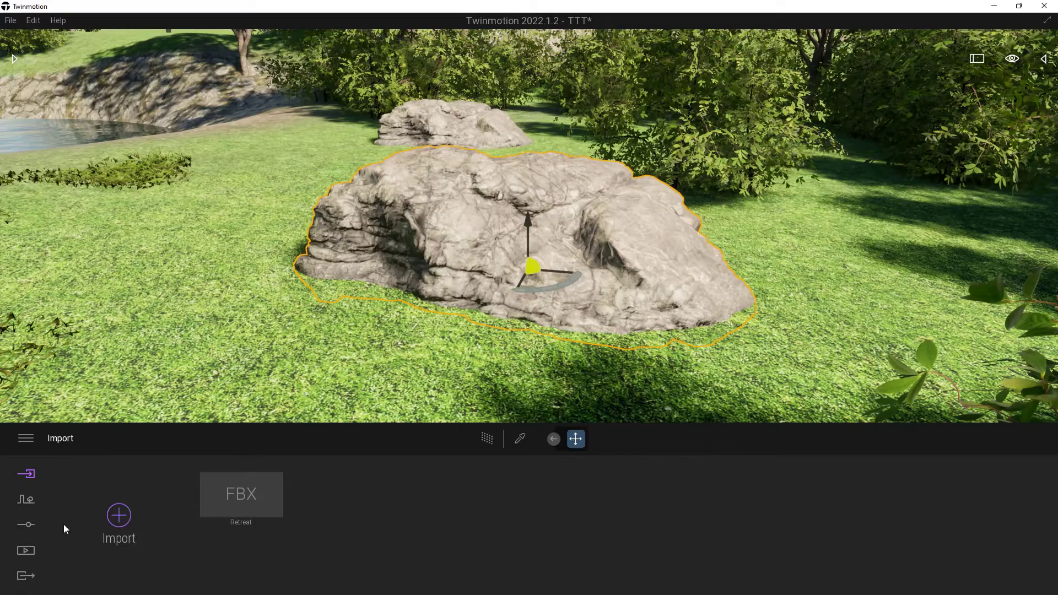
pyautogui.click(25, 551)
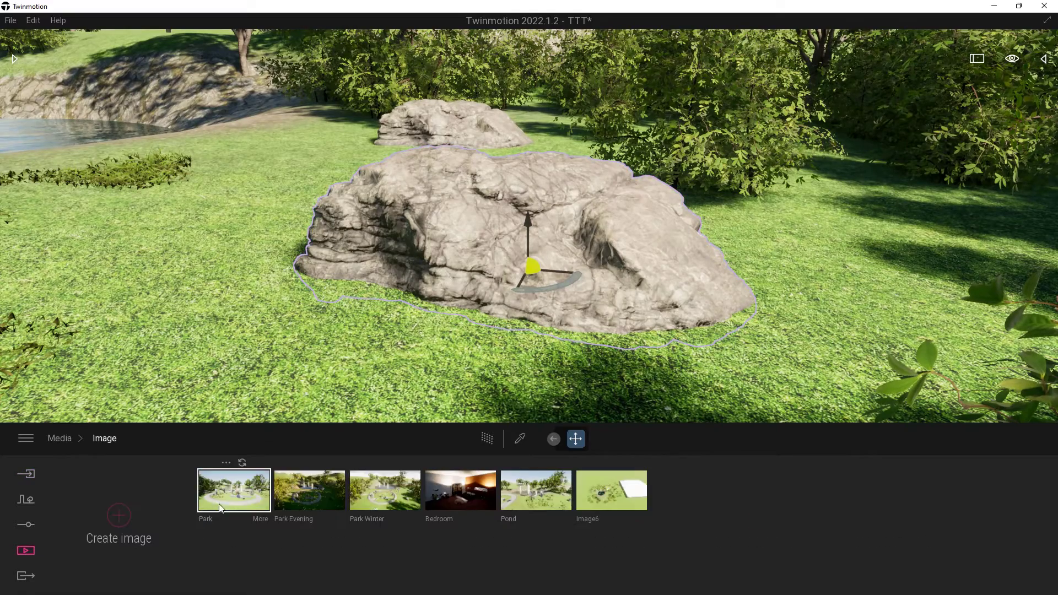
# - Recall the Pond view, then jump back to the overhead Image6 view
pyautogui.click(535, 489)
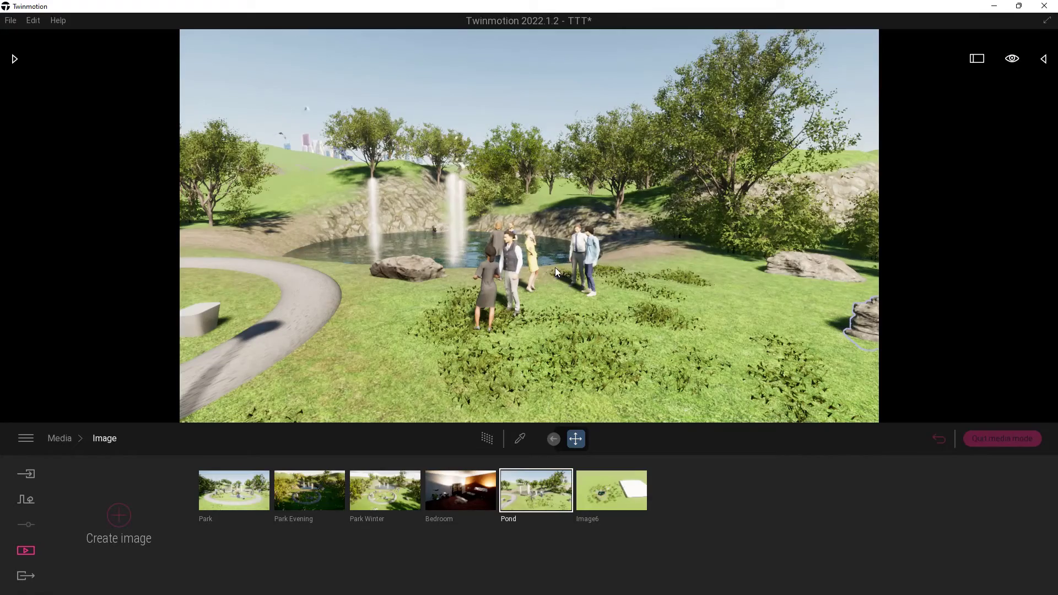
pyautogui.moveTo(611, 489)
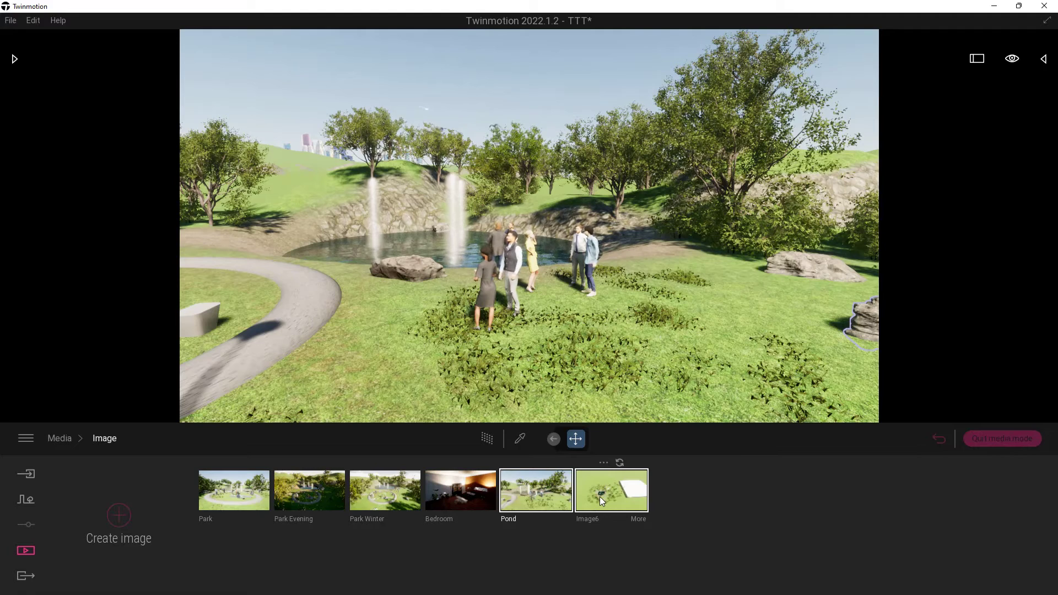
pyautogui.click(610, 489)
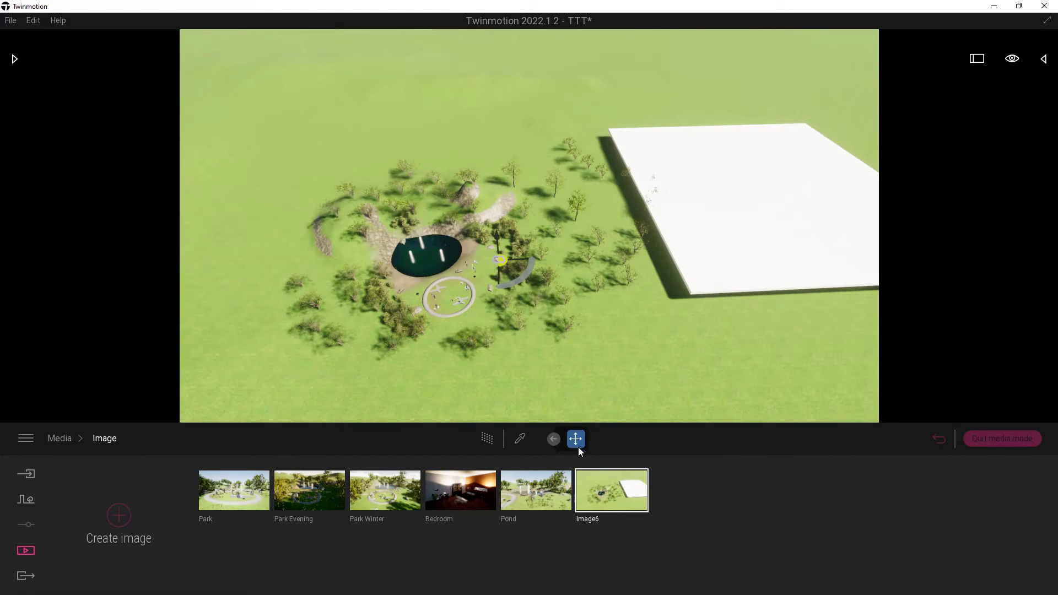